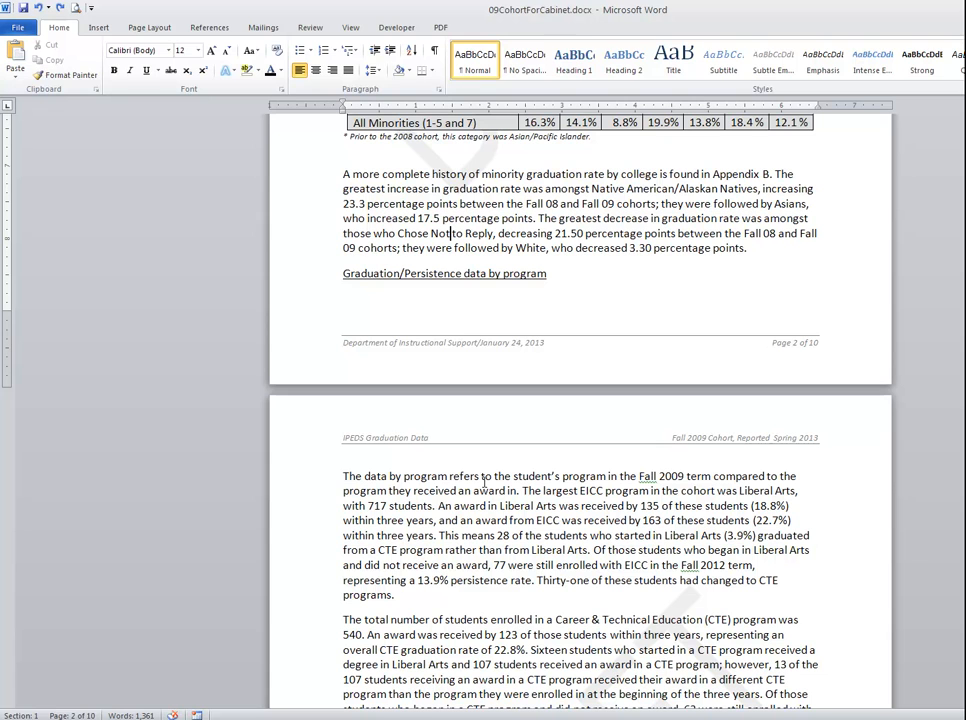
mouse_move(476, 421)
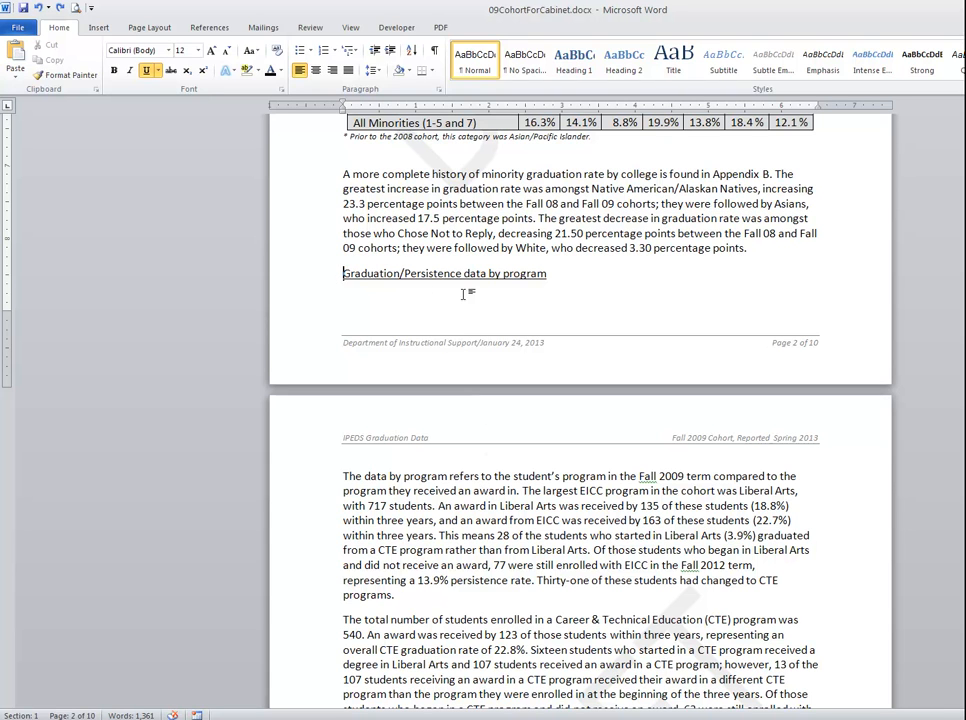
mouse_move(704, 257)
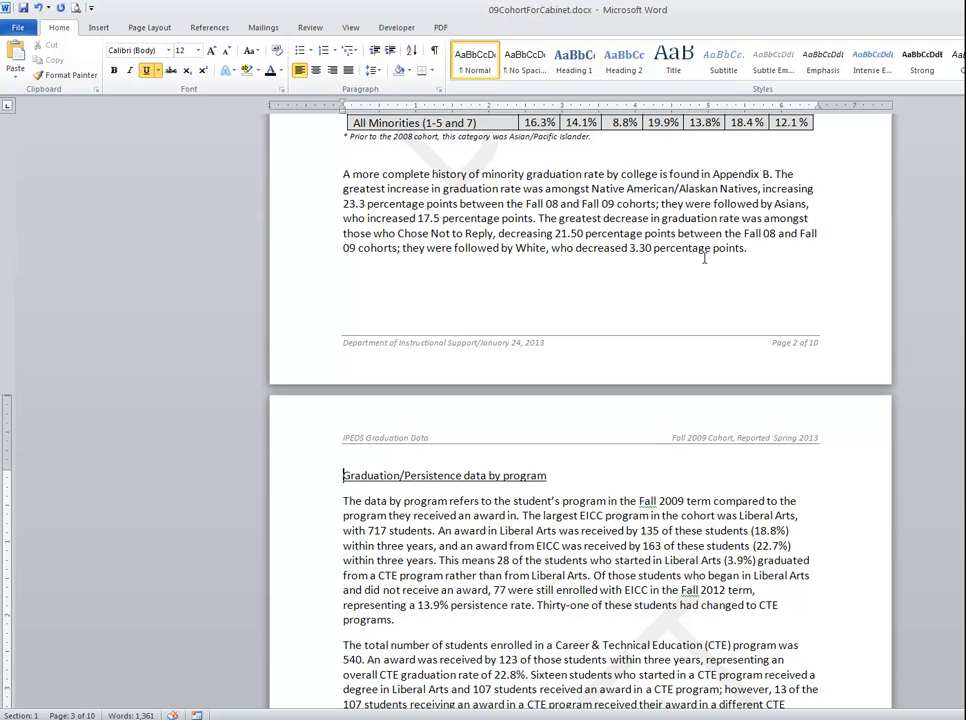
mouse_move(473, 498)
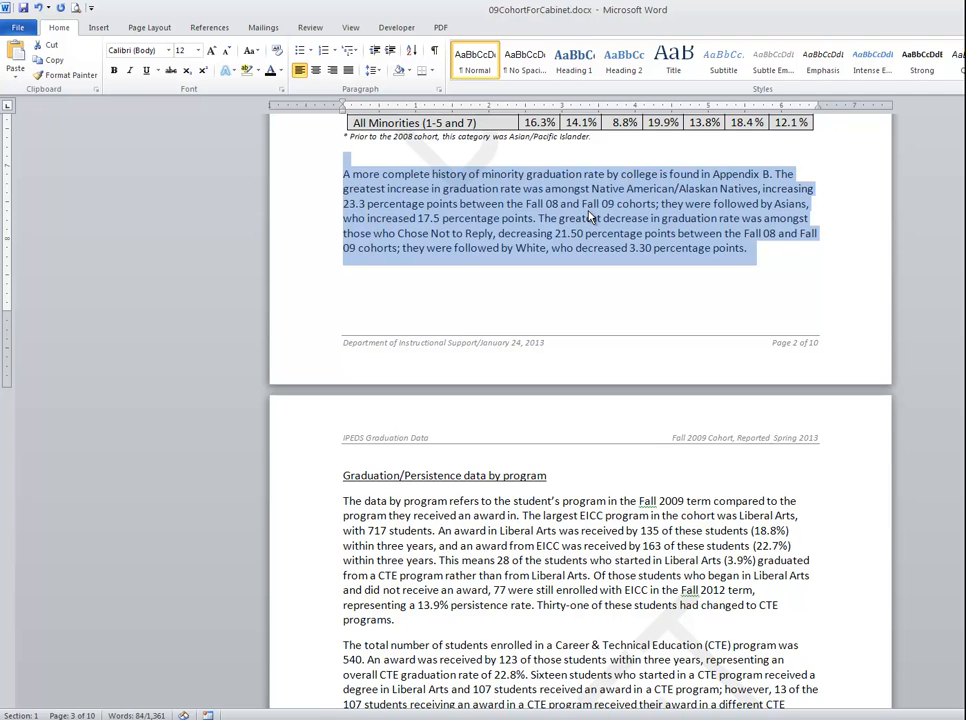
Delete the minority graduation rate paragraph below the Graduation/Persistence heading
key("Delete")
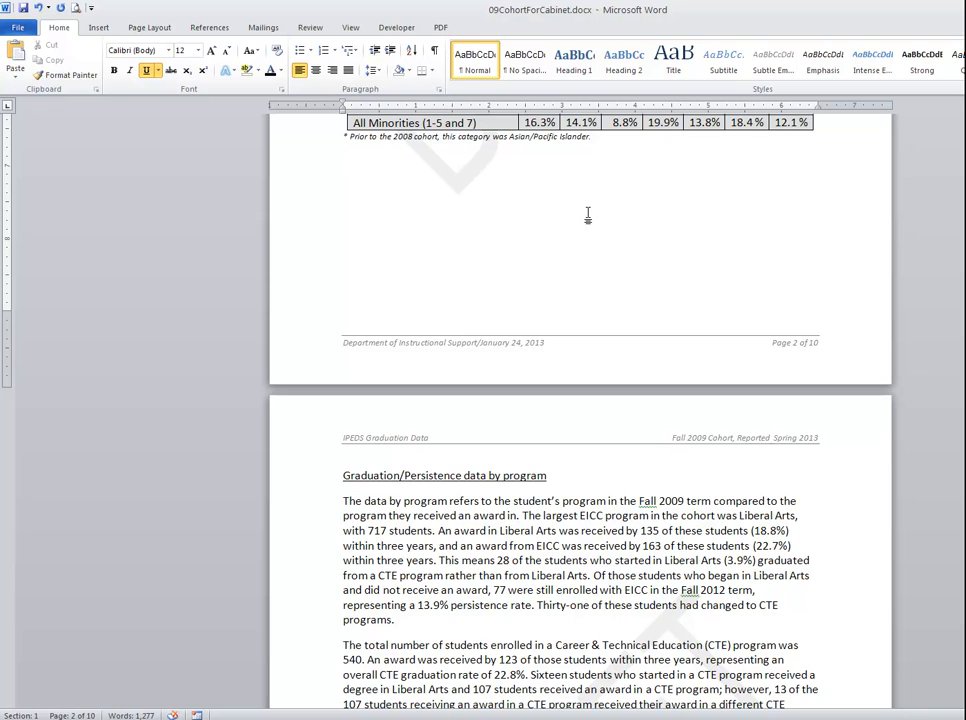
left_click(343, 158)
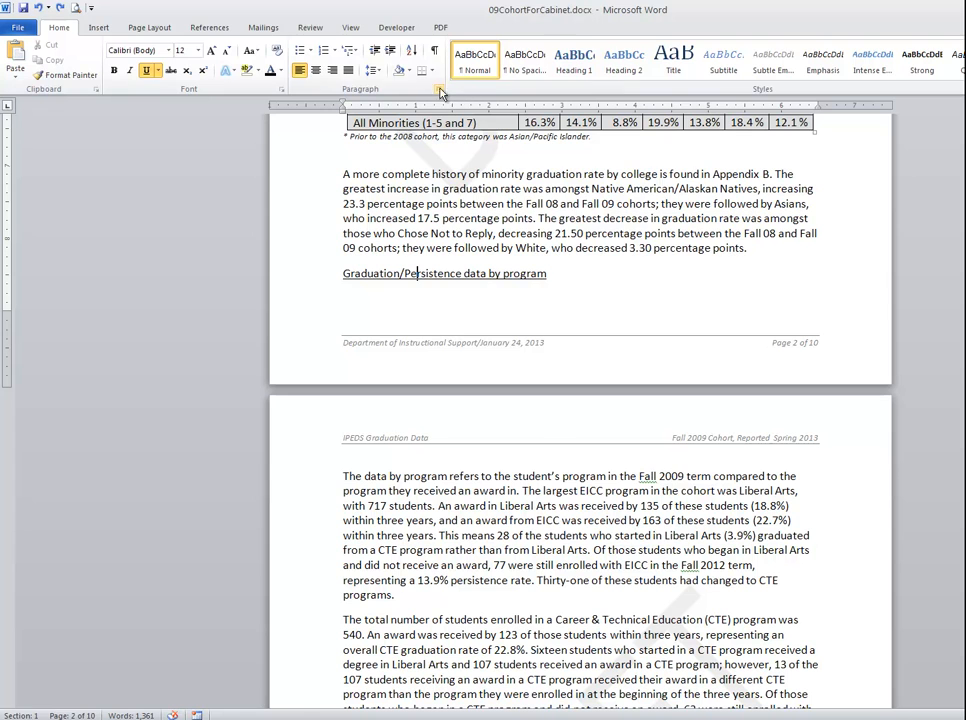
Turn on Keep with next for the 'Graduation/Persistence data by program' heading
left_click(438, 89)
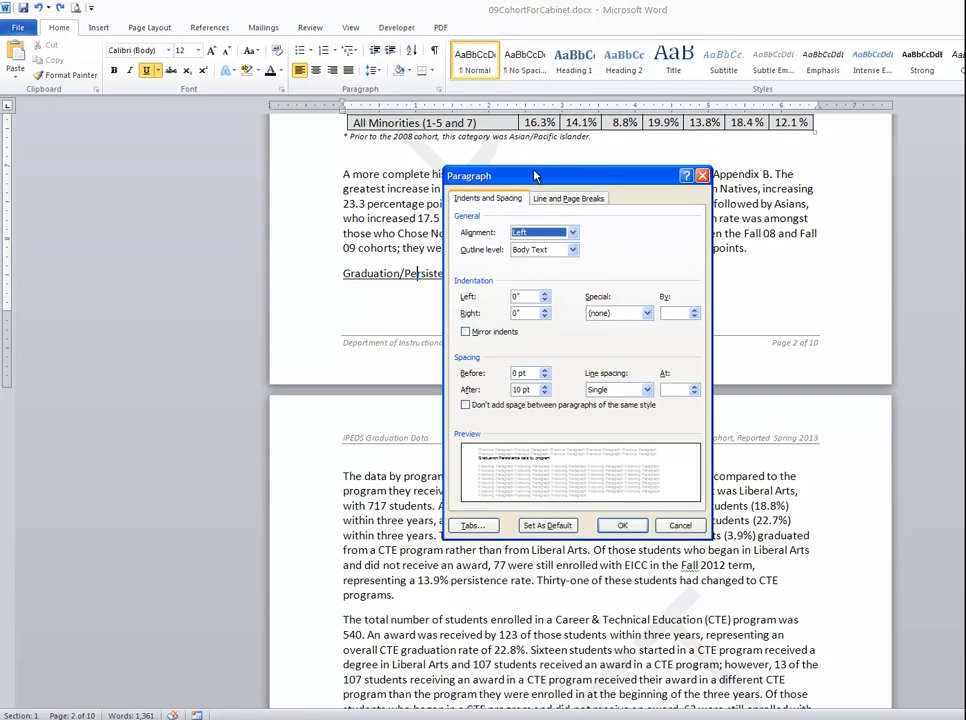
left_click(568, 197)
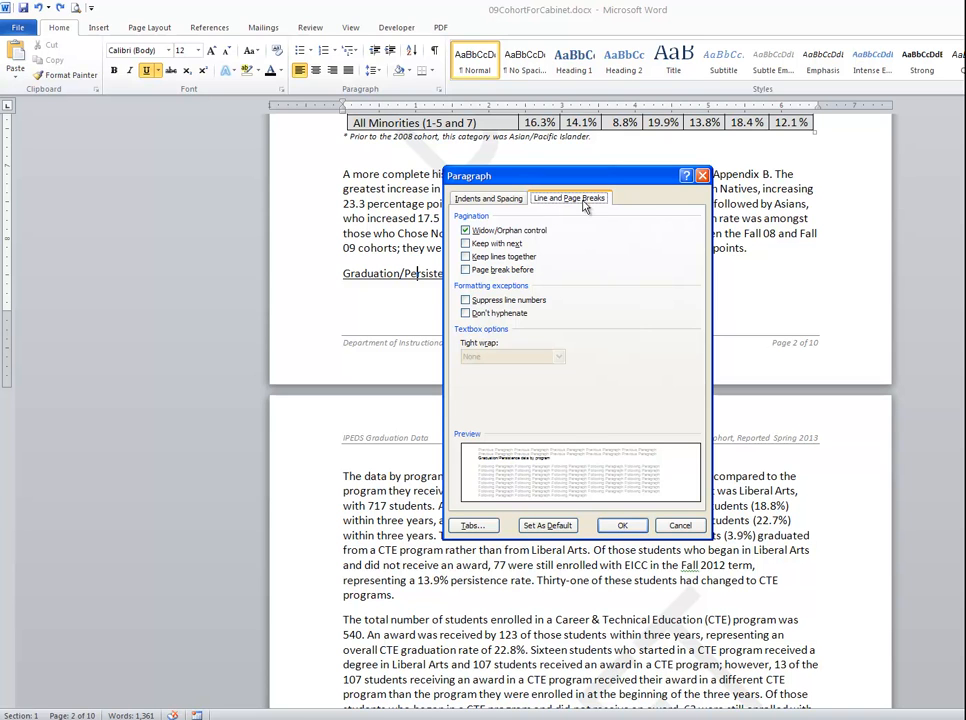
left_click(465, 243)
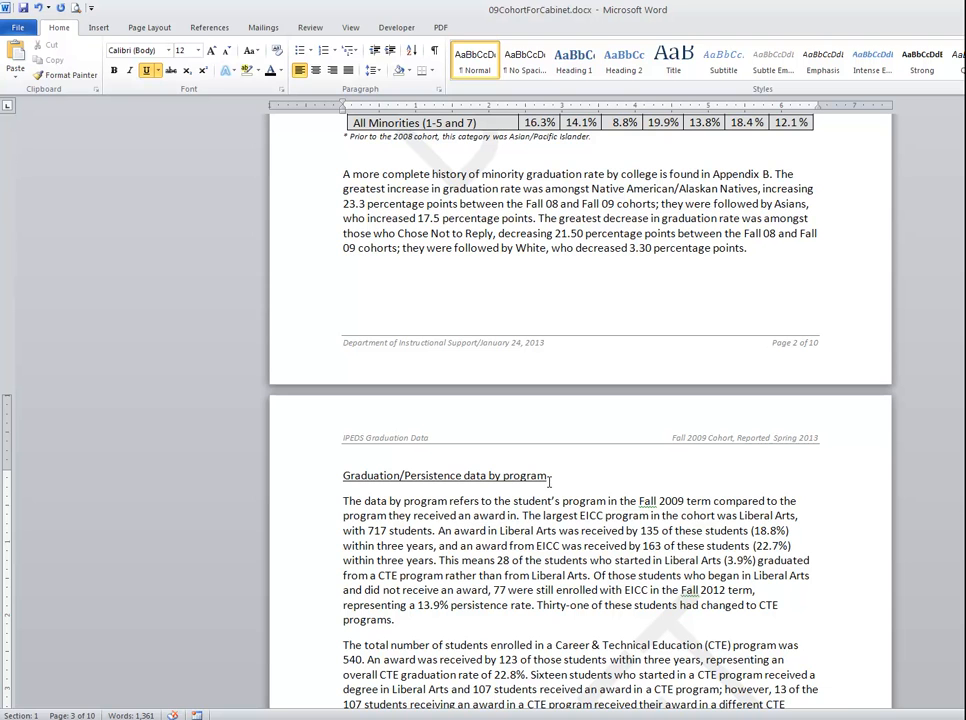
Select and remove the minority graduation rate paragraph, then scroll up to check page 2
double_click(568, 188)
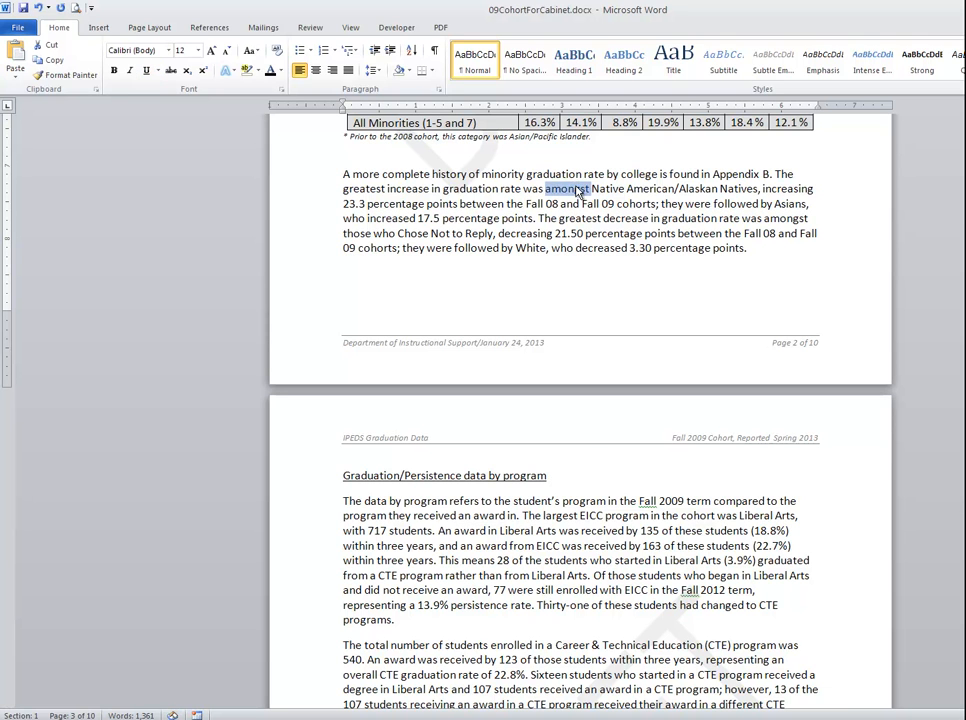
scroll("up", 3)
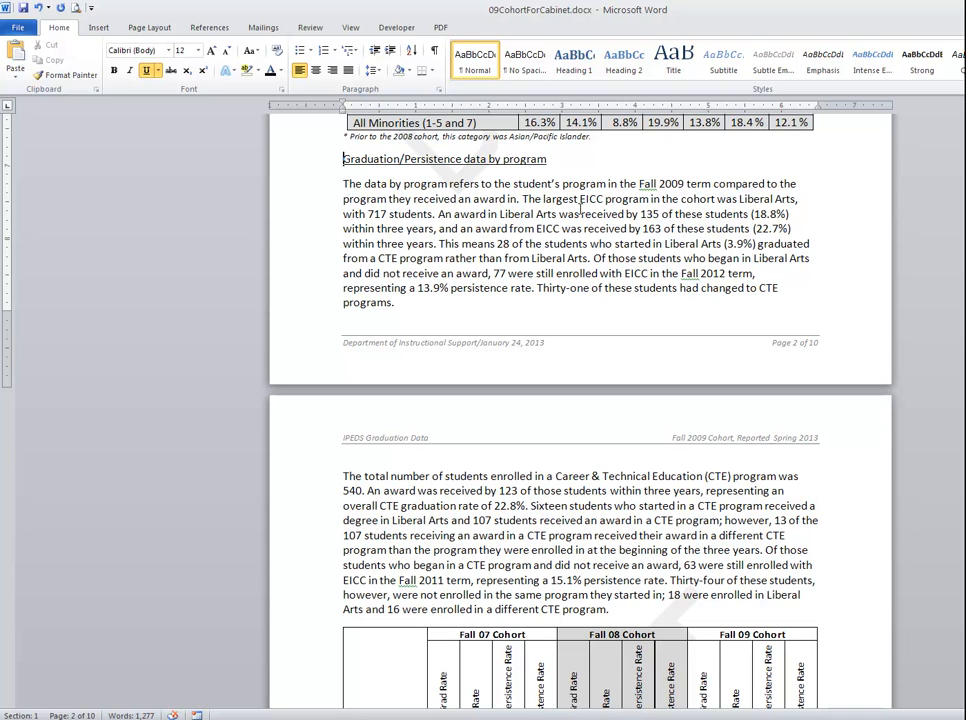
mouse_move(525, 236)
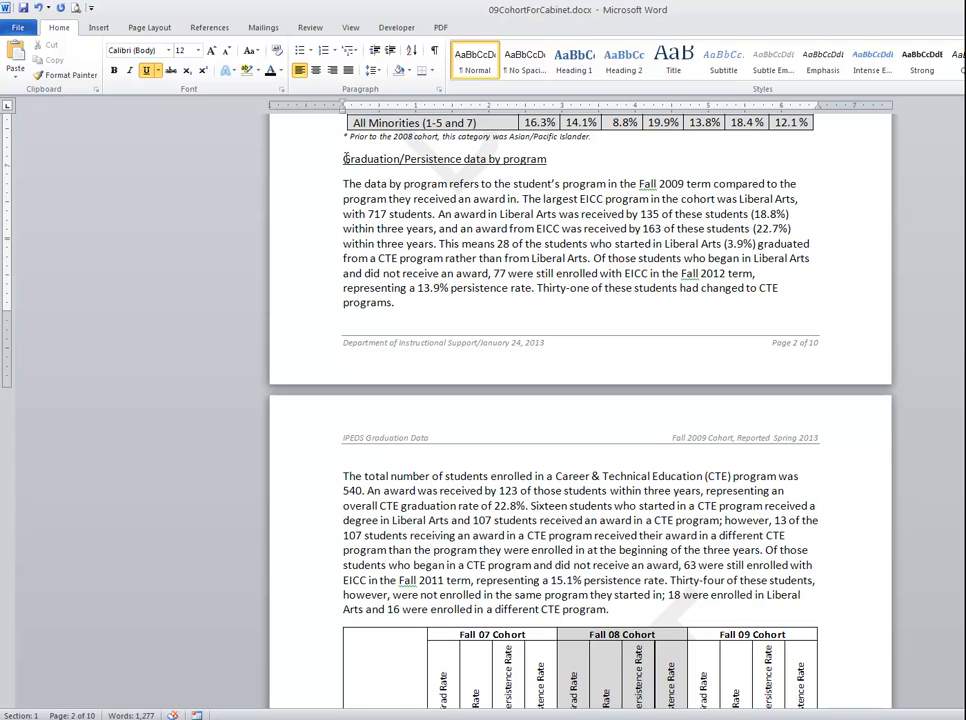
mouse_move(421, 160)
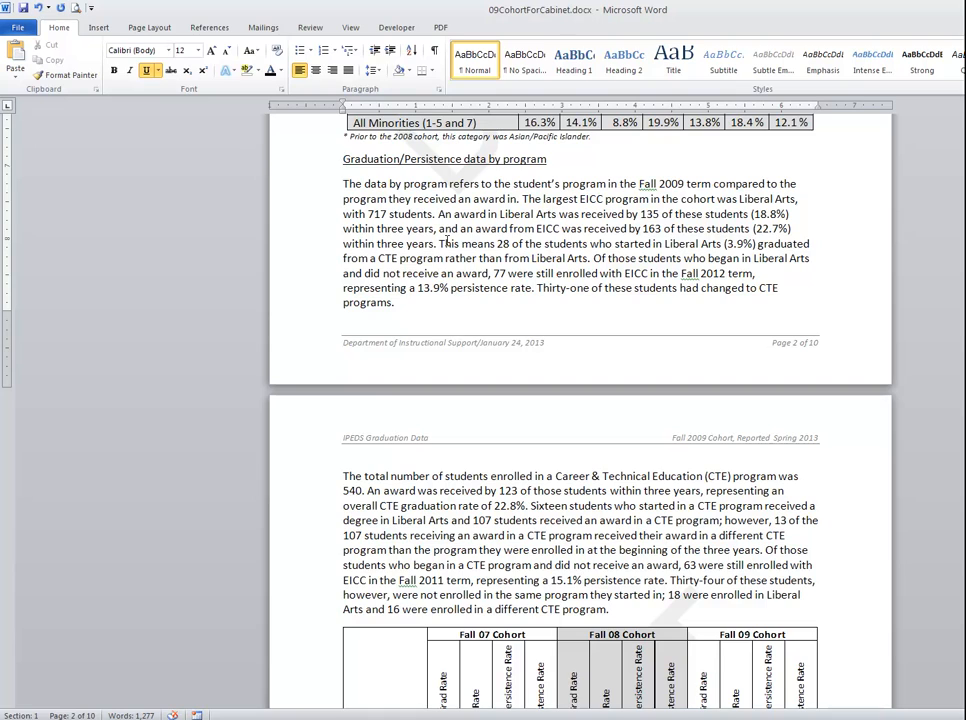
scroll("up", 3)
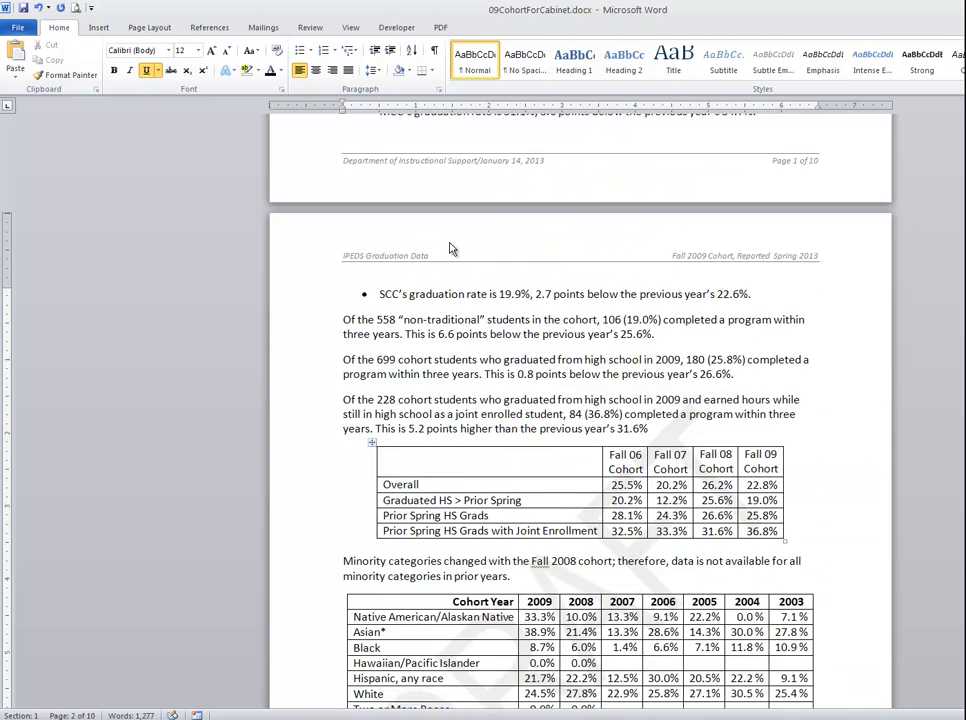
Apply Keep with next to the CCC and MCC graduation-rate bullets
scroll("up", 3)
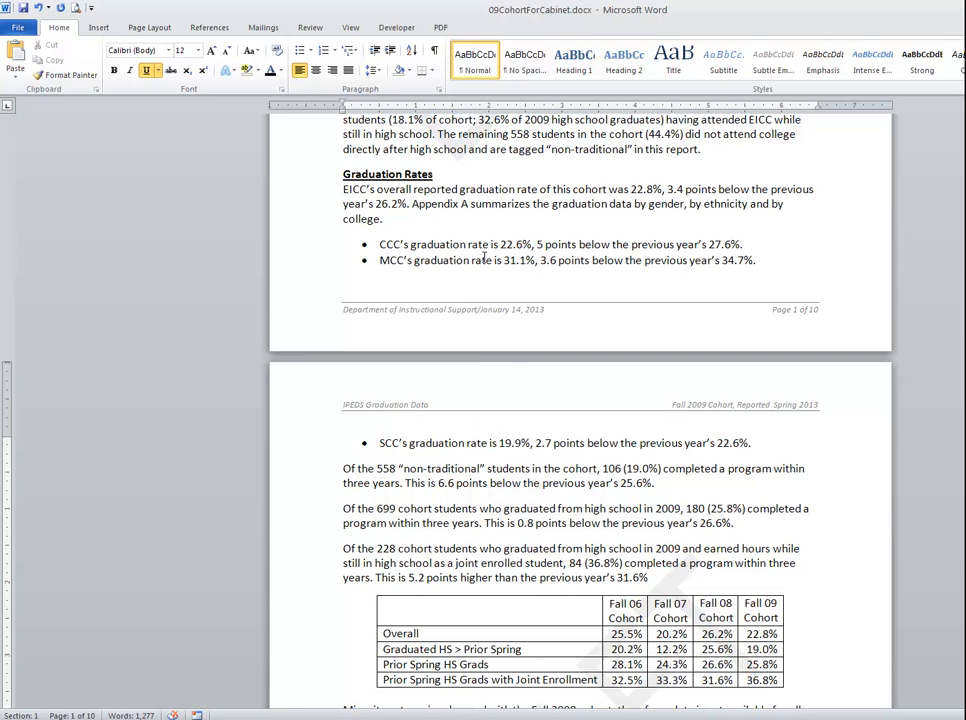
mouse_move(498, 440)
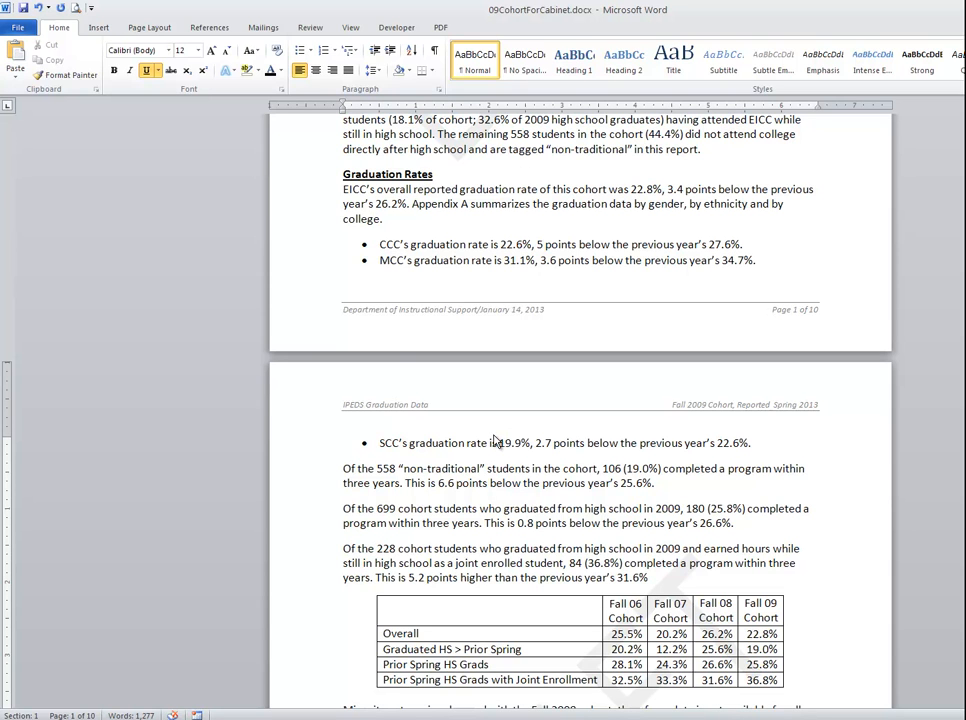
mouse_move(305, 249)
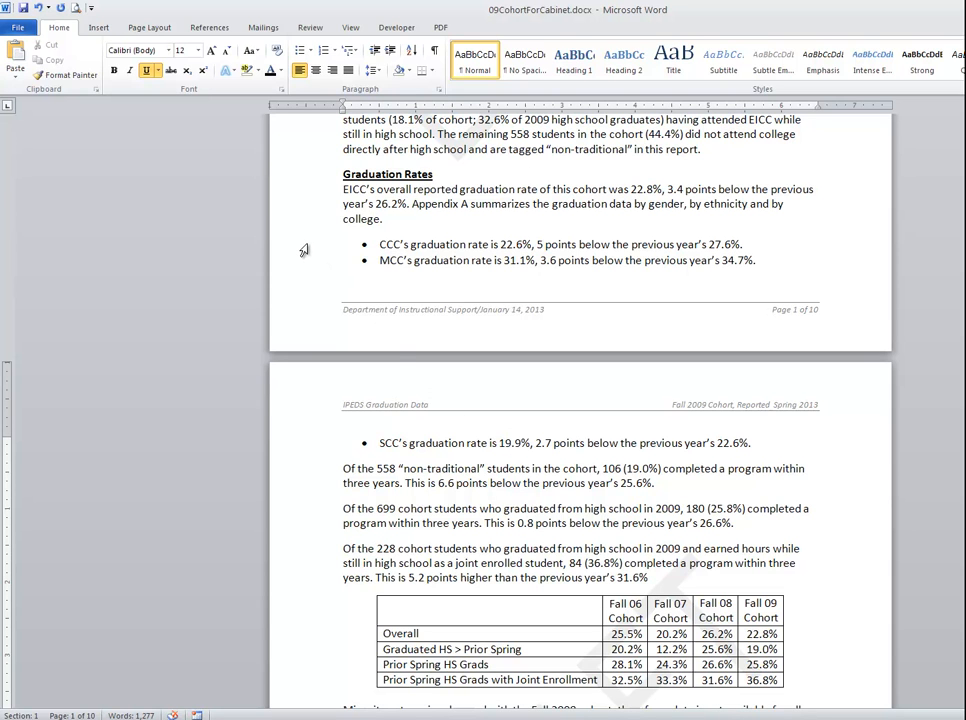
triple_click(560, 244)
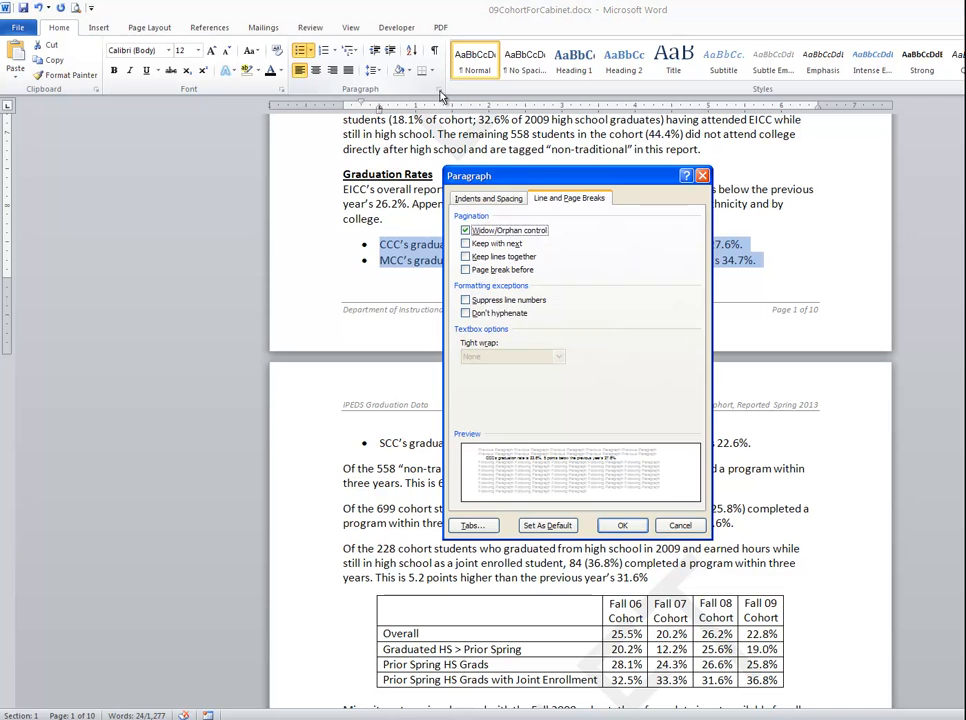
left_click(465, 243)
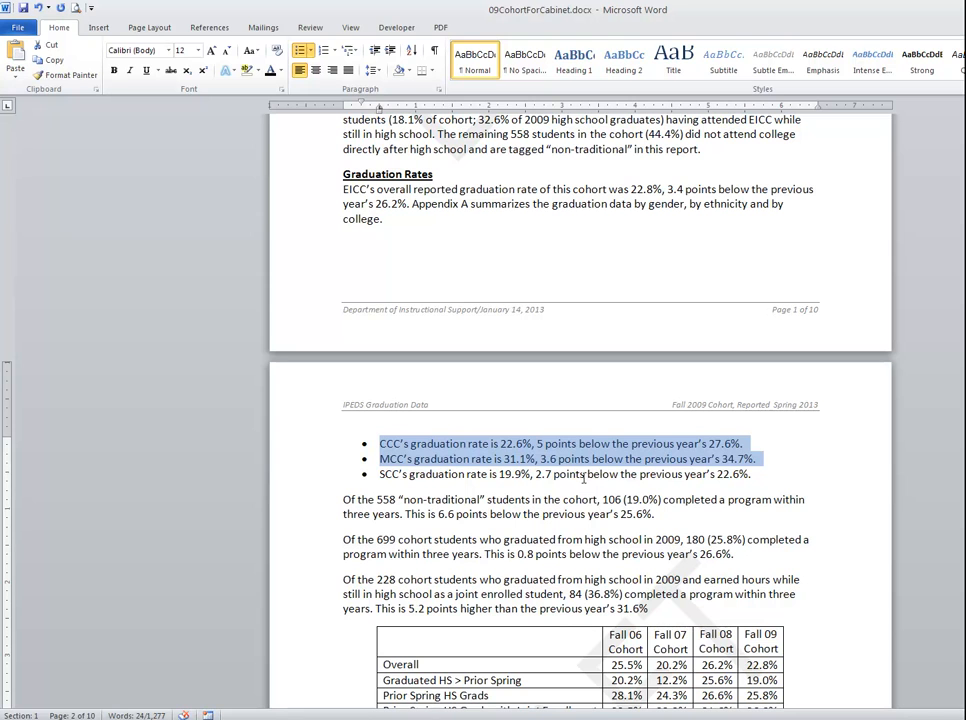
left_click(583, 478)
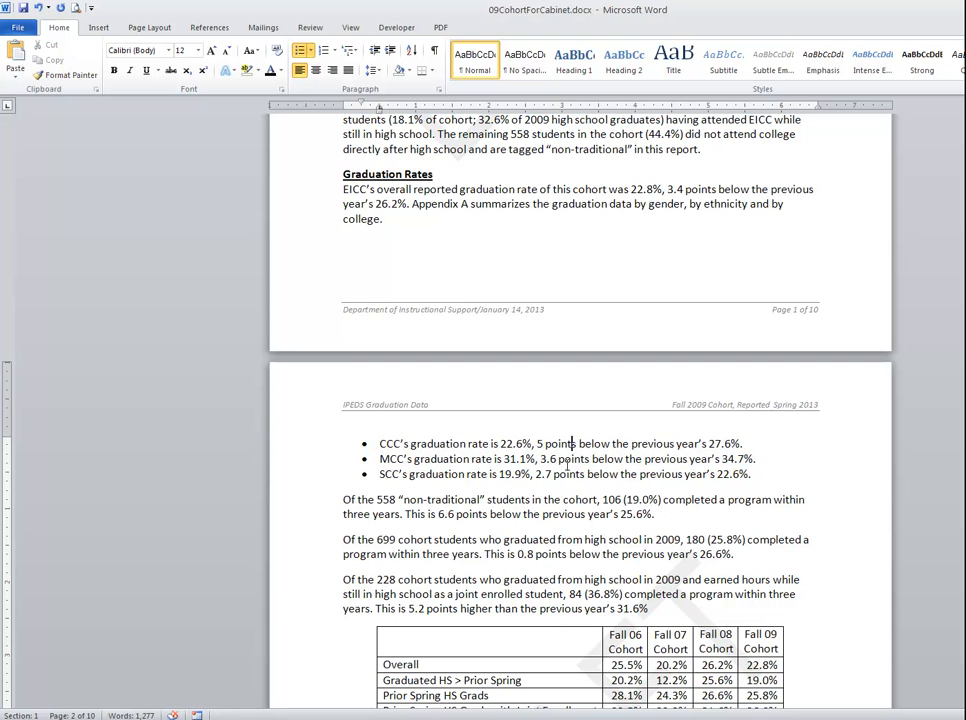